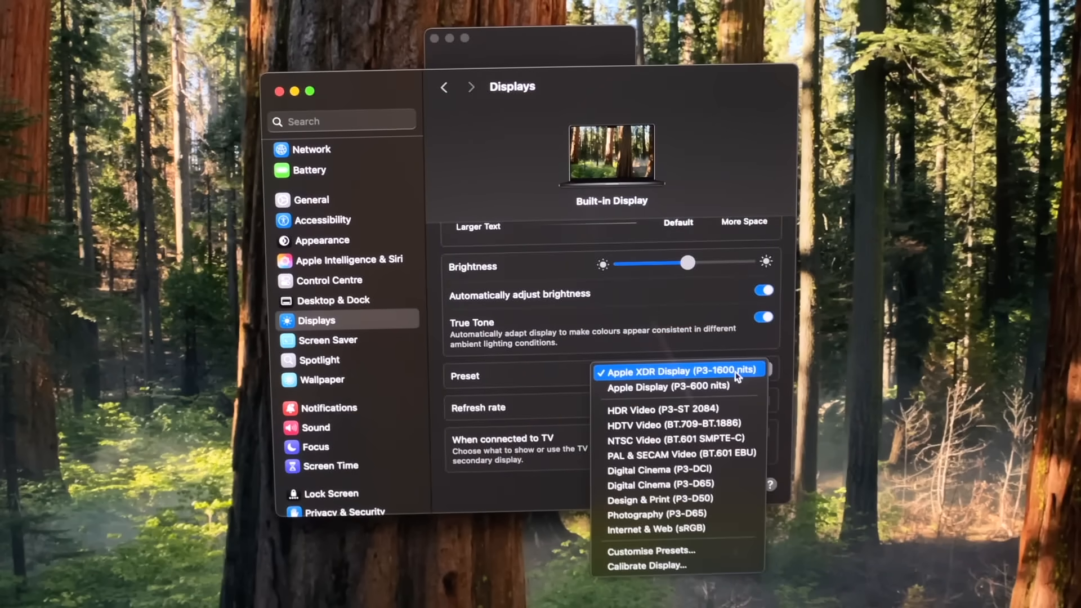
pyautogui.moveTo(680, 500)
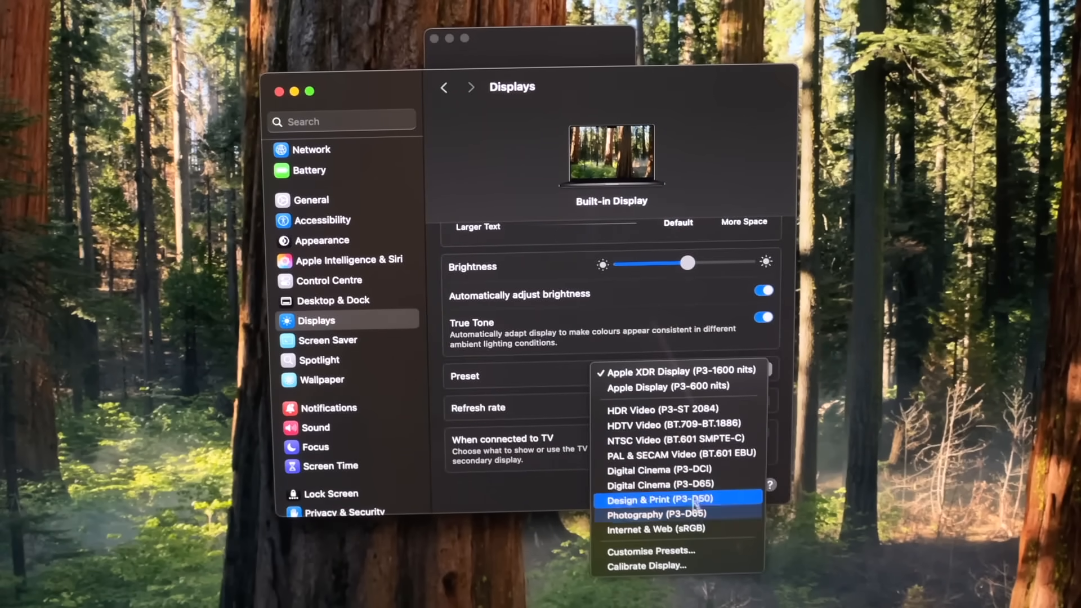